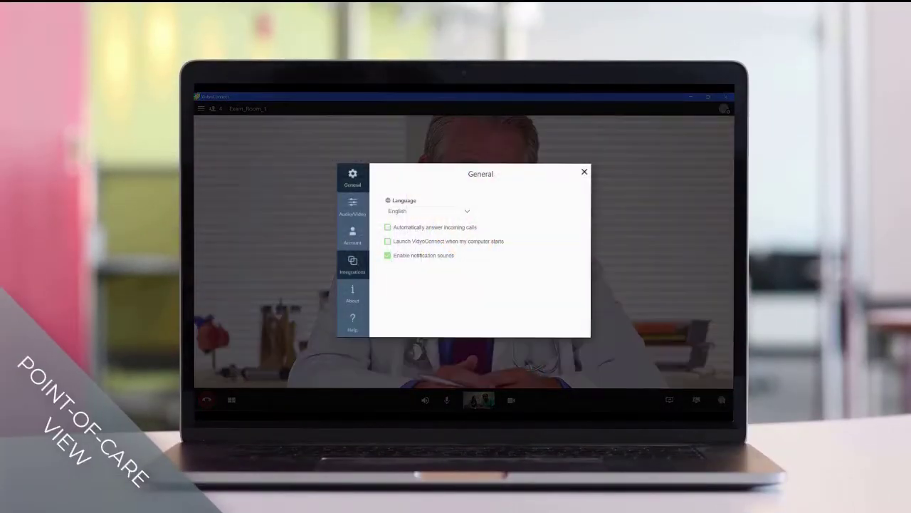
Step: Pair a TytoCare device from Settings > Integrations by generating the Wi-Fi pairing QR code
left_click(353, 265)
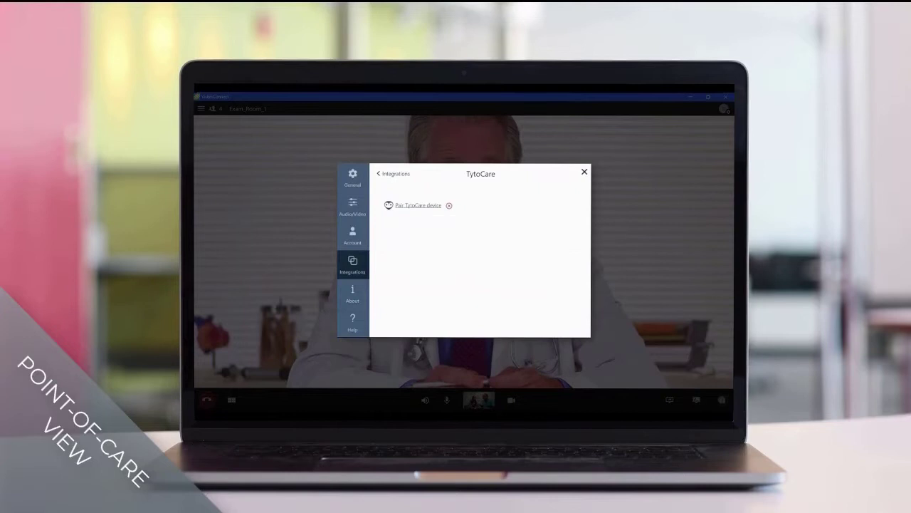
left_click(419, 205)
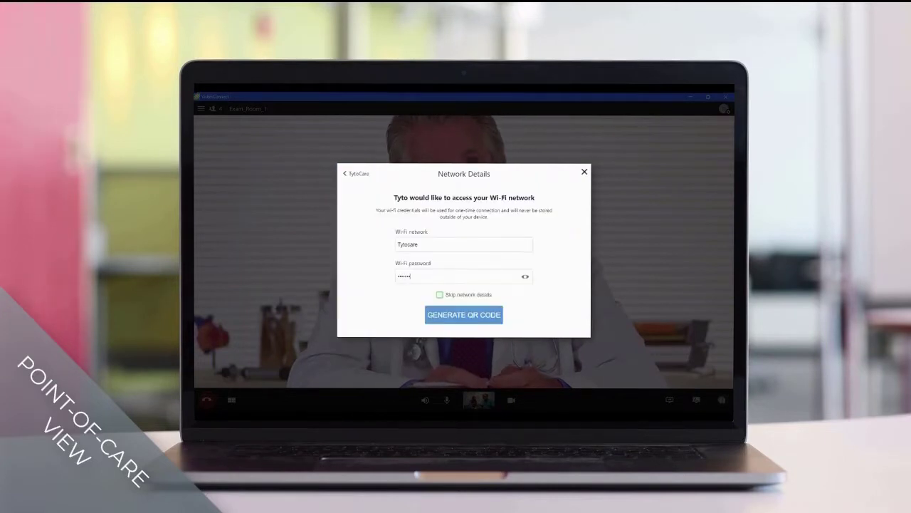
left_click(464, 315)
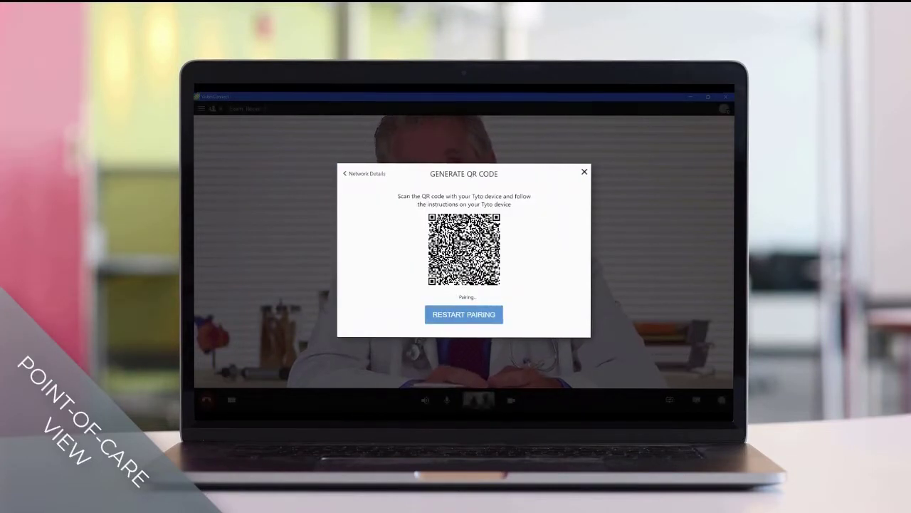
left_click(365, 174)
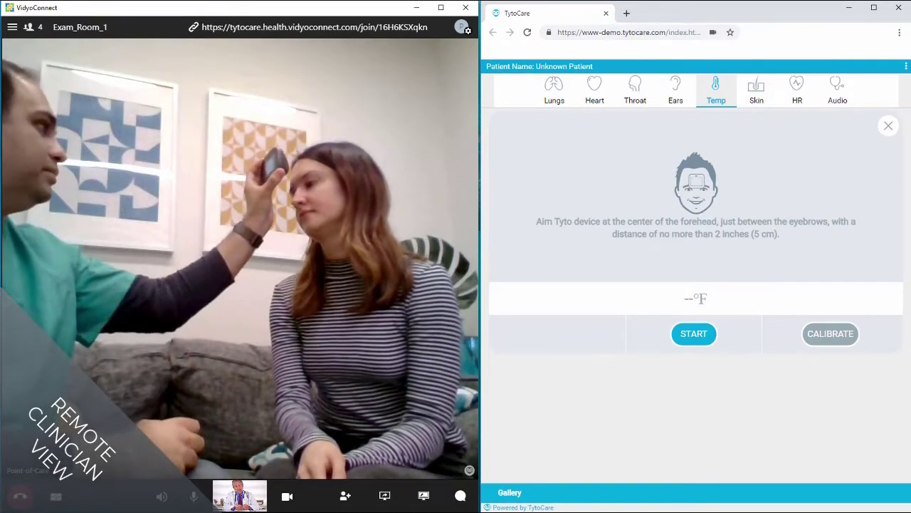
Step: Start the forehead temperature measurement on the Temp exam
left_click(694, 333)
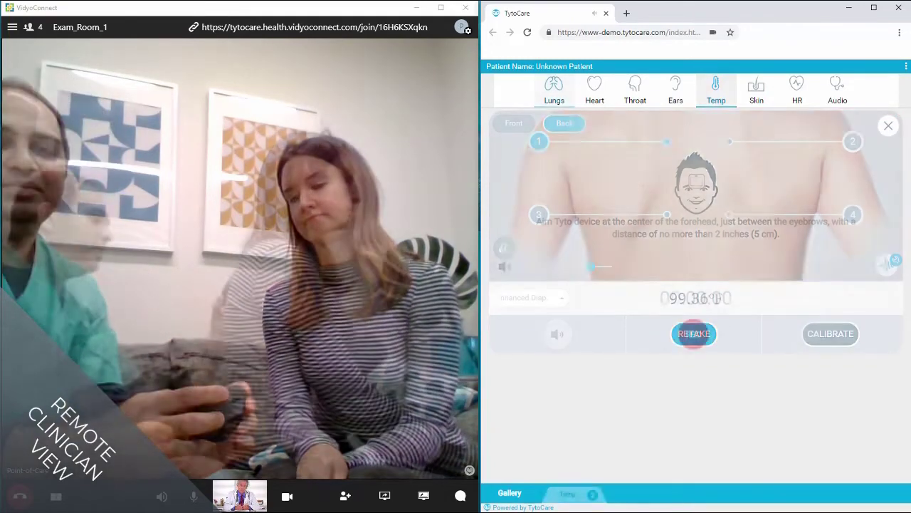
Step: Switch to the Lungs exam showing the back auscultation points
left_click(554, 89)
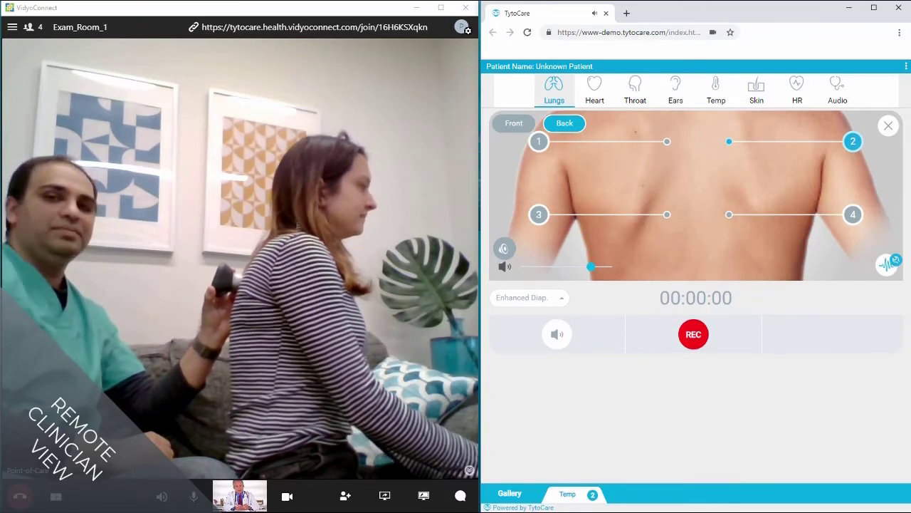
Step: Switch to the Ears exam with Left selected and turn on the otoscope live video
left_click(675, 85)
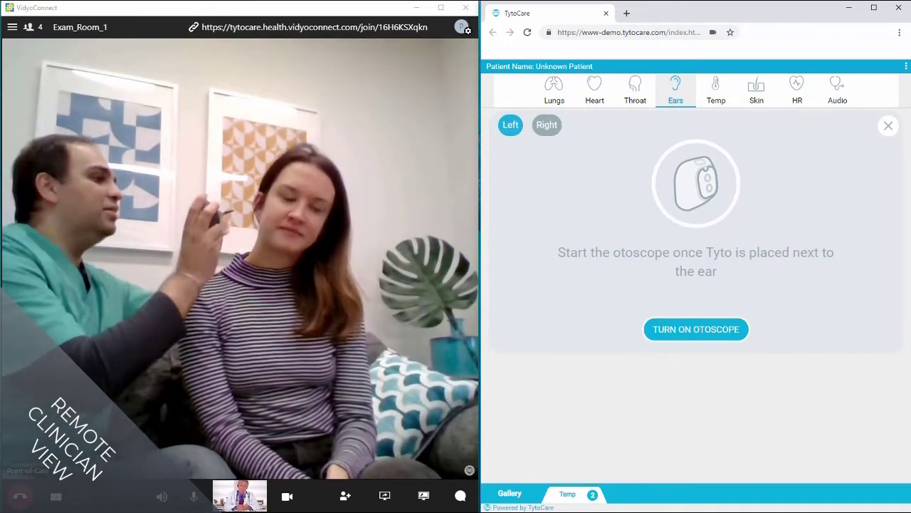
left_click(695, 329)
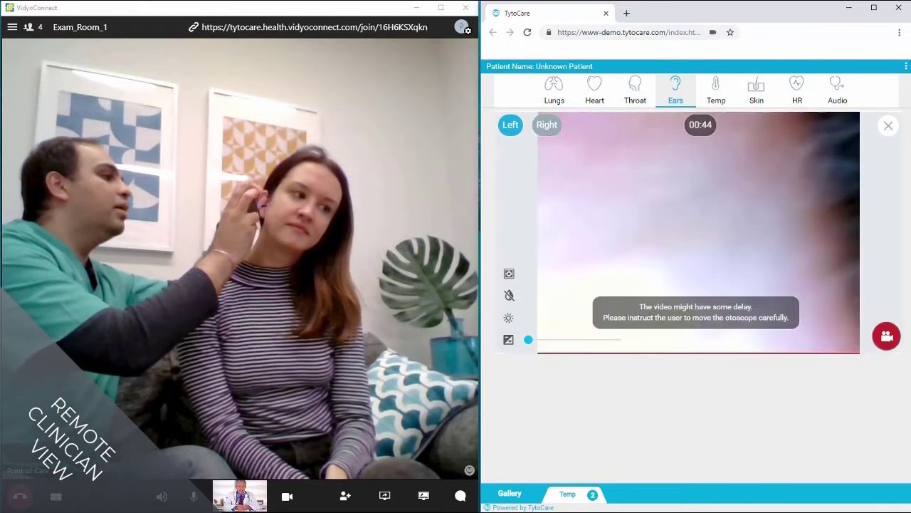